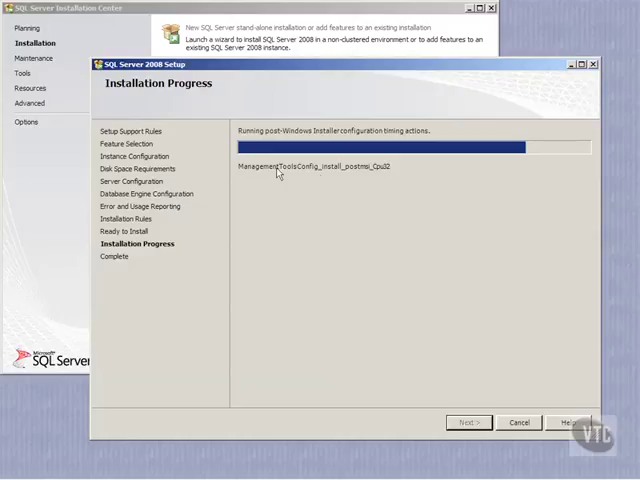
mouse_move(316, 170)
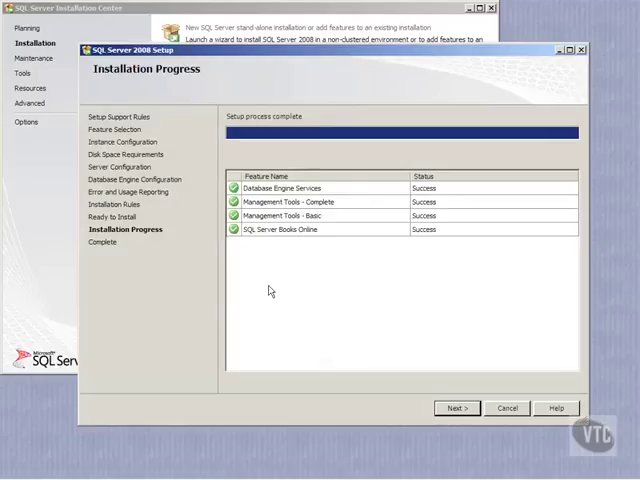
mouse_move(268, 195)
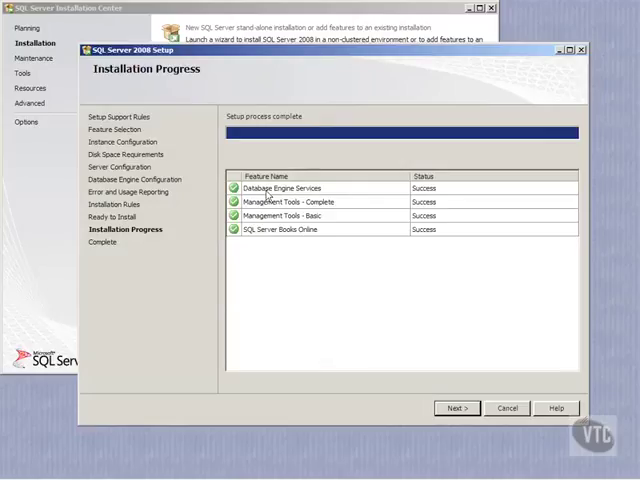
mouse_move(331, 206)
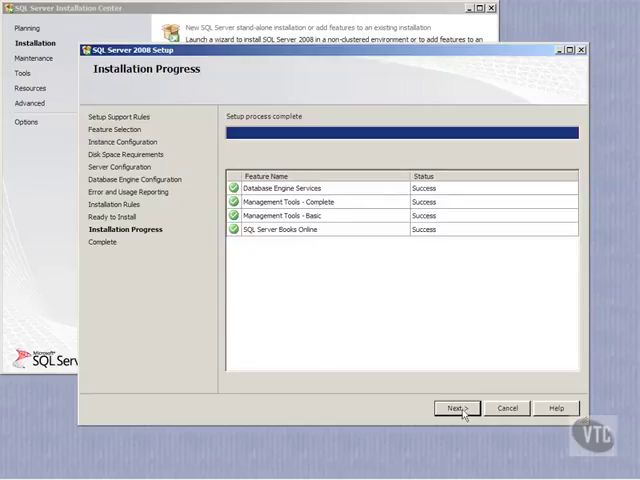
Step: Review the Complete page confirming successful installation and close SQL Server 2008 Setup
left_click(454, 408)
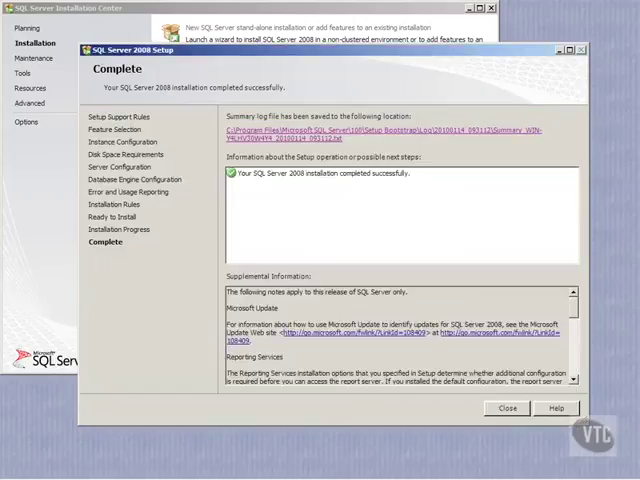
left_click(505, 408)
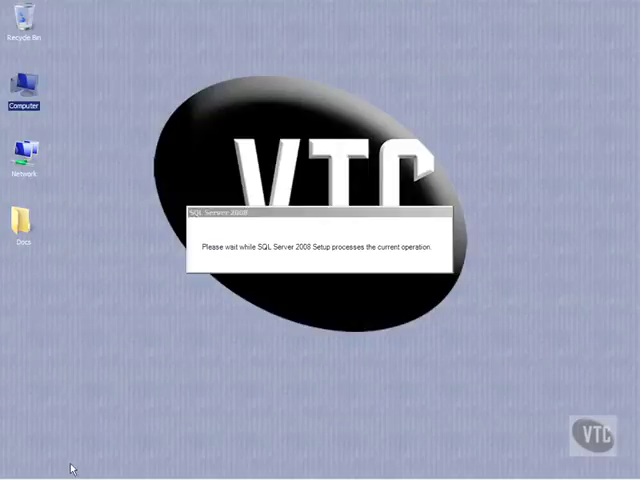
Step: Expand Start > All Programs > Microsoft SQL Server 2008 to reveal Management Studio and tools
left_click(18, 472)
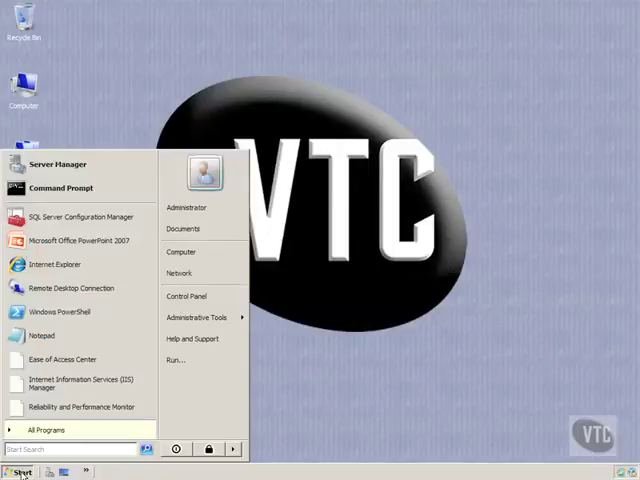
mouse_move(47, 430)
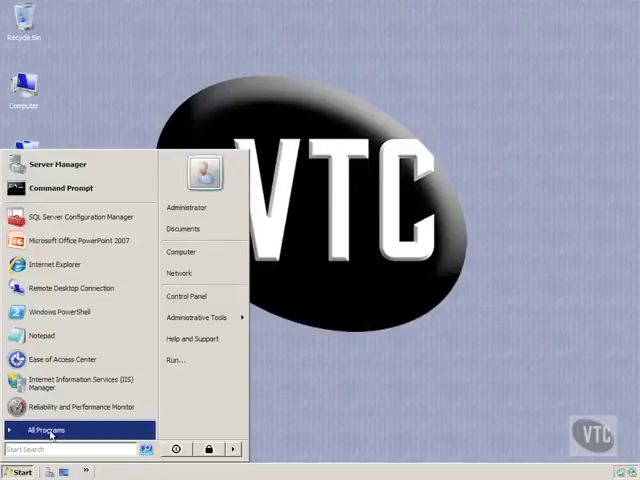
left_click(47, 430)
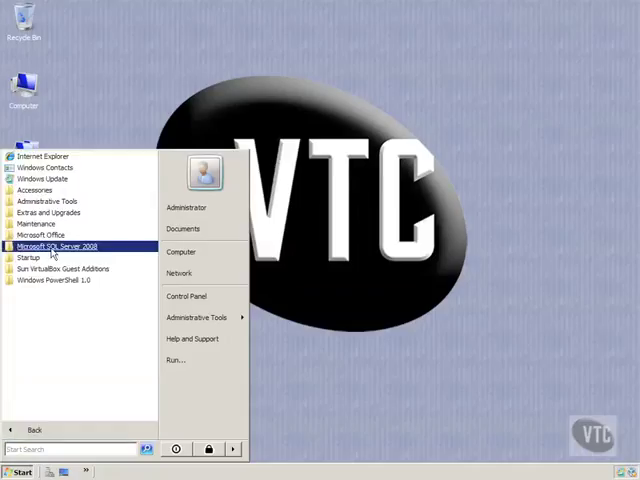
left_click(57, 246)
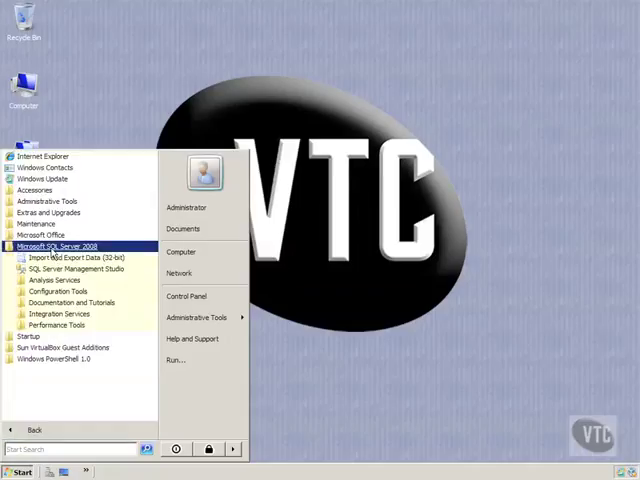
mouse_move(75, 270)
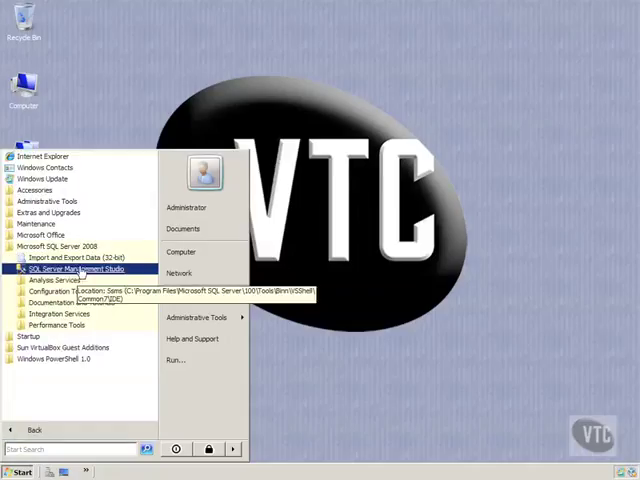